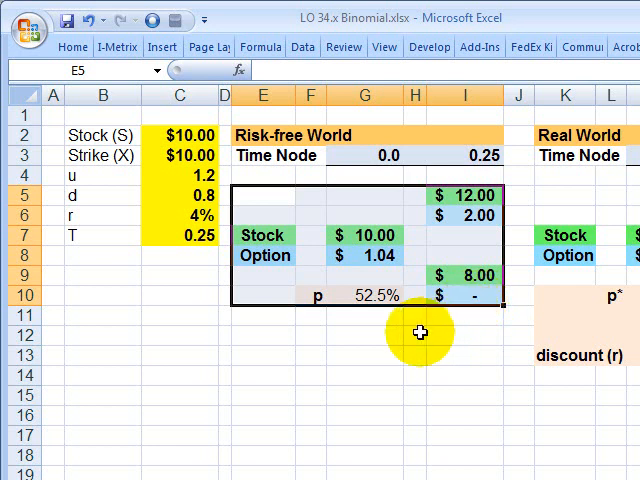
pyautogui.moveTo(184, 340)
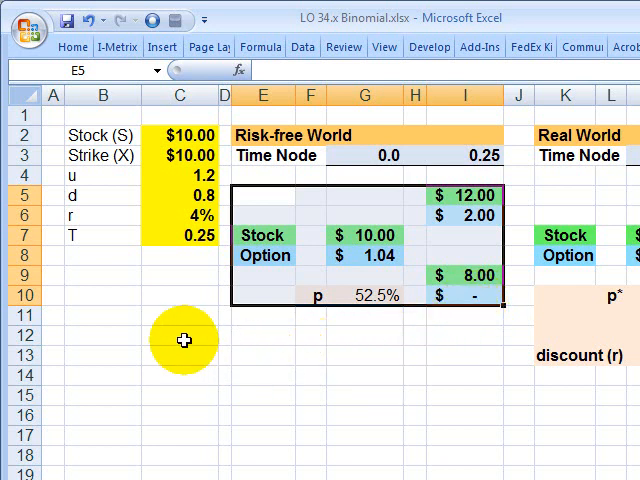
# Review the model inputs: stock price, strike price, up factor u and down factor d.
pyautogui.click(180, 336)
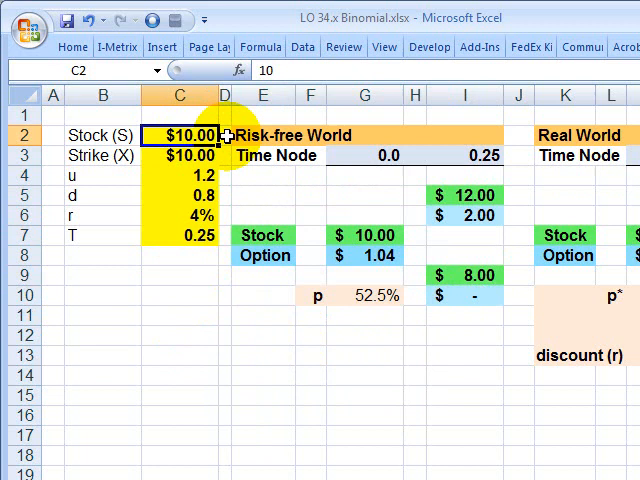
pyautogui.click(180, 156)
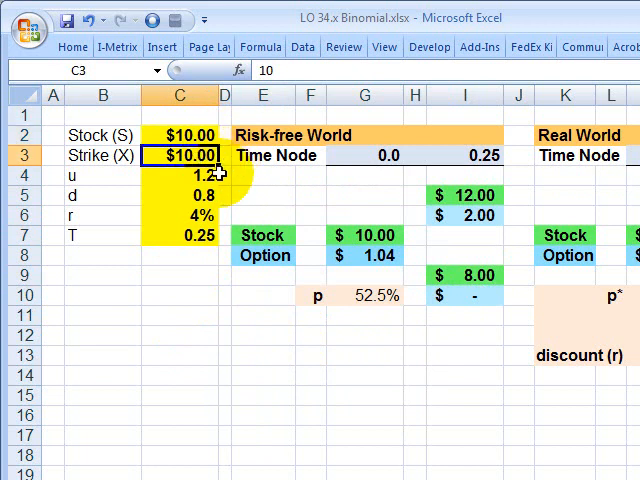
pyautogui.click(180, 176)
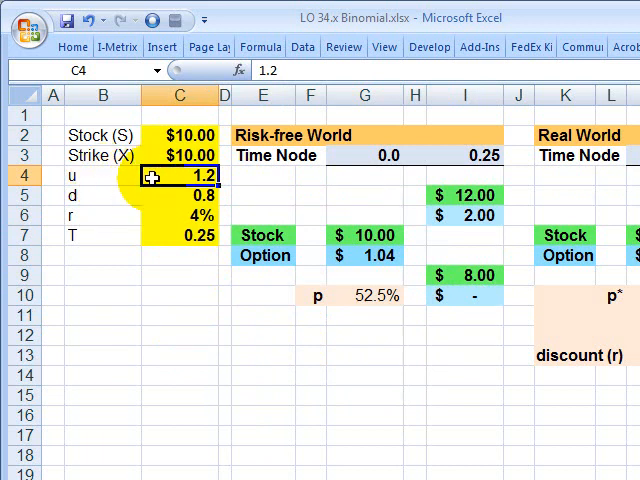
pyautogui.click(180, 194)
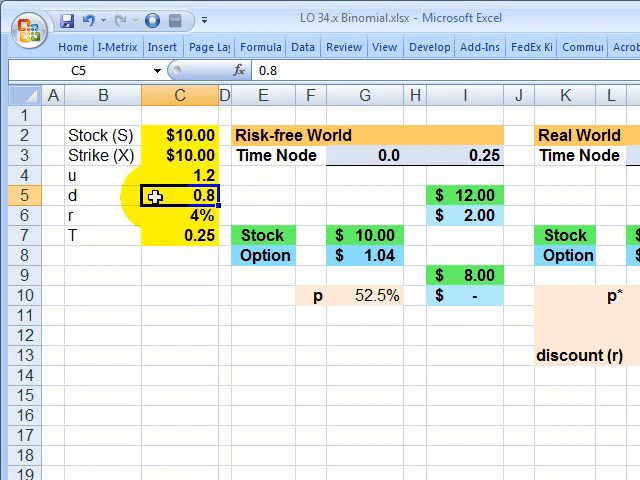
pyautogui.click(180, 216)
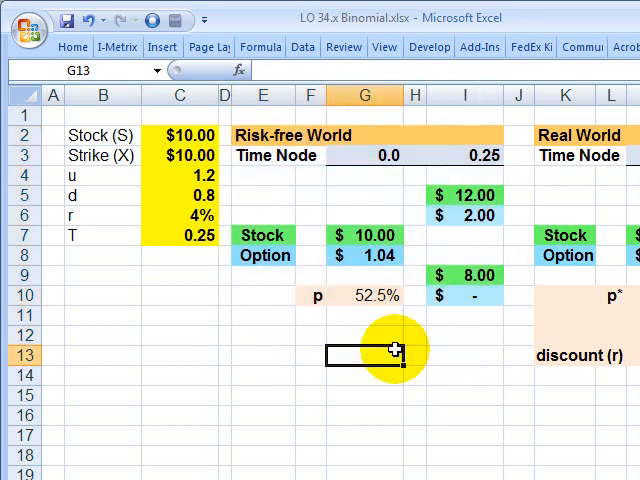
# Inspect the risk-neutral formulas: $12.00 and $8.00 state prices, option payoffs and probability p.
pyautogui.click(364, 236)
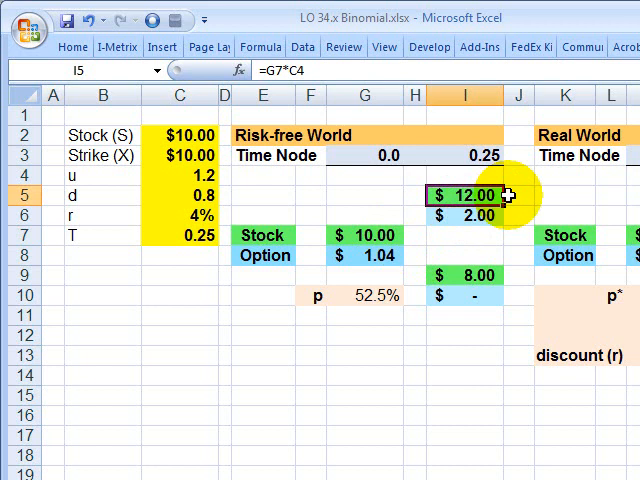
pyautogui.click(470, 276)
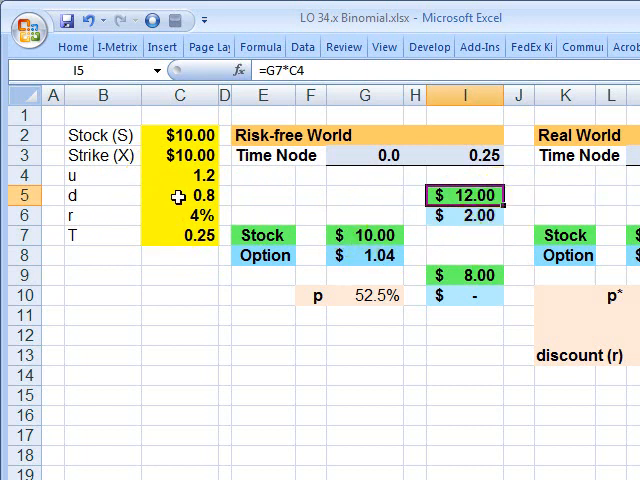
pyautogui.click(464, 276)
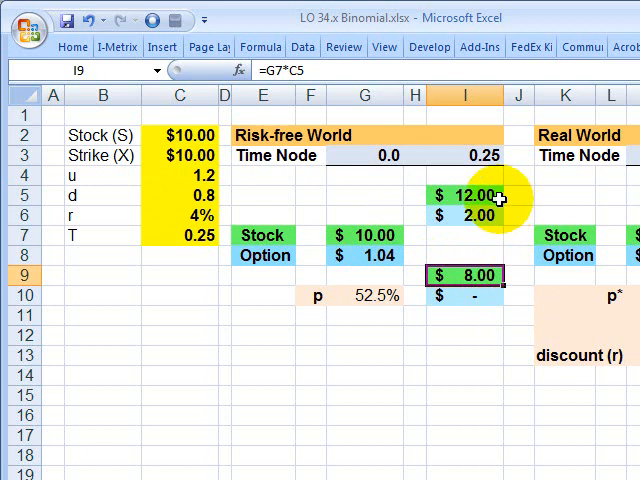
pyautogui.click(462, 216)
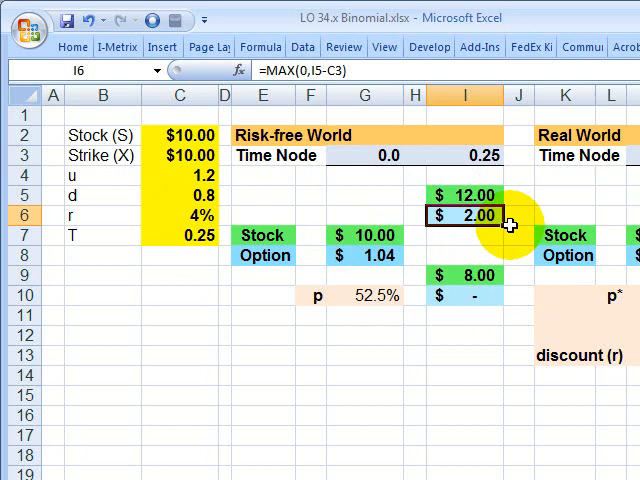
pyautogui.moveTo(508, 194)
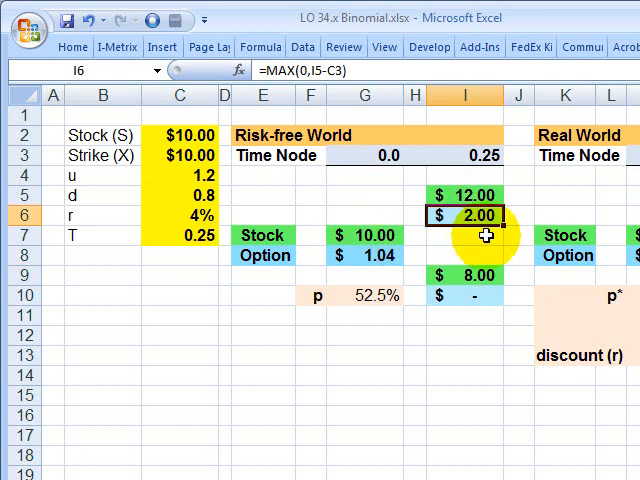
pyautogui.click(474, 276)
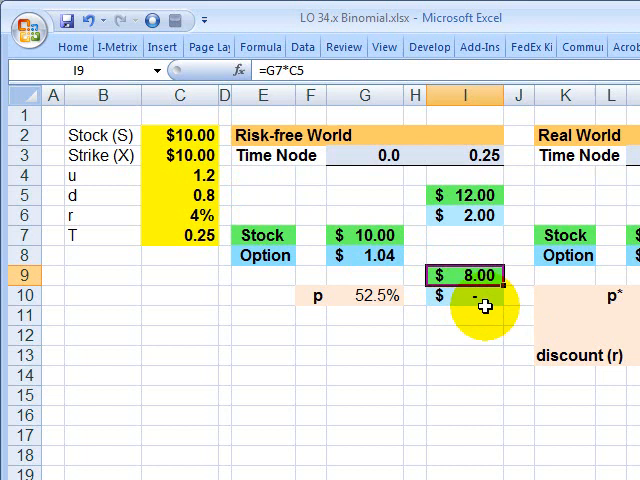
pyautogui.click(476, 216)
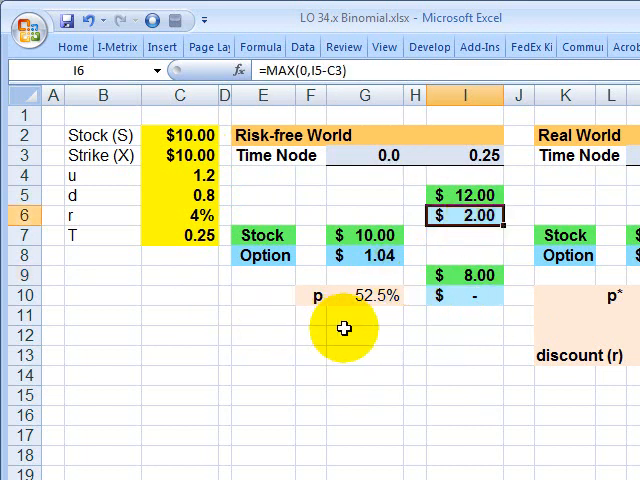
pyautogui.click(466, 314)
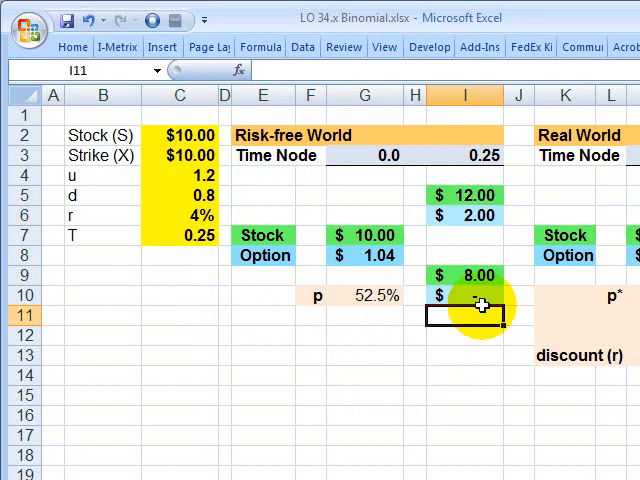
pyautogui.click(462, 296)
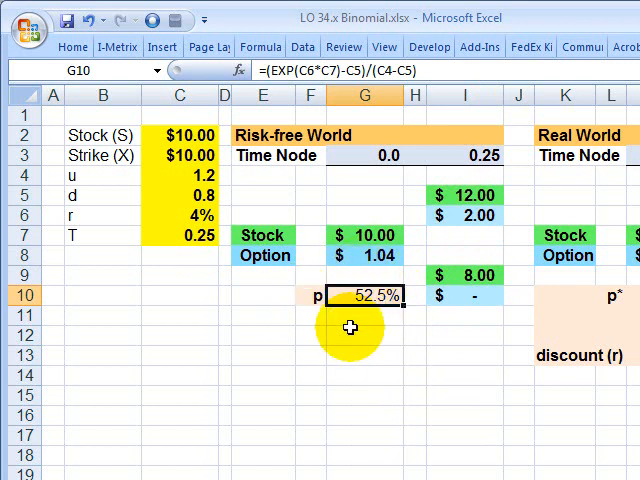
pyautogui.moveTo(364, 276)
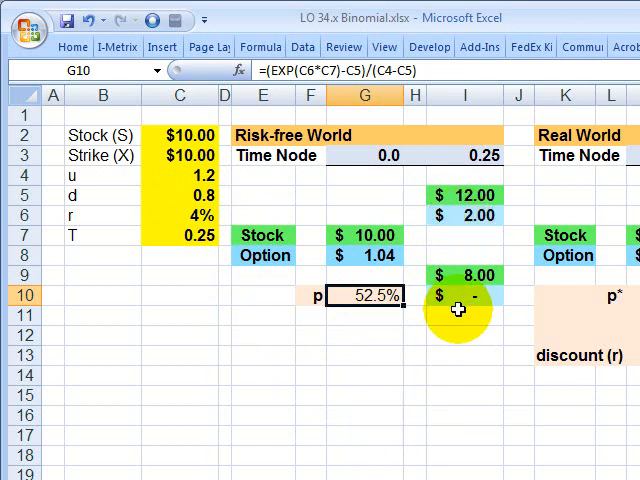
pyautogui.moveTo(476, 244)
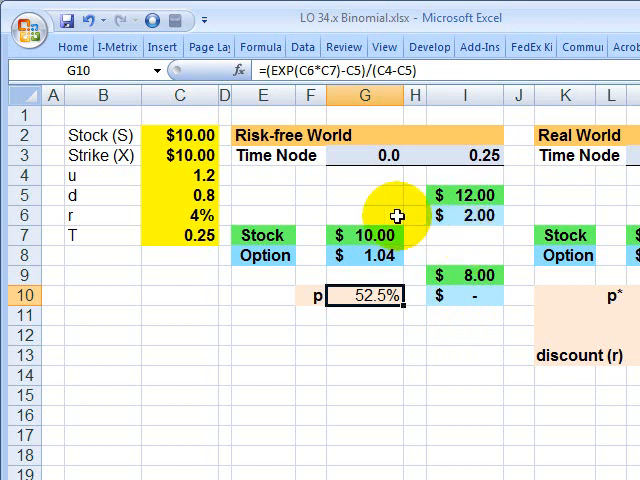
# Inspect the real-world column: state prices, option payoffs and the option value formula in M8.
pyautogui.click(364, 256)
pyautogui.write('0')
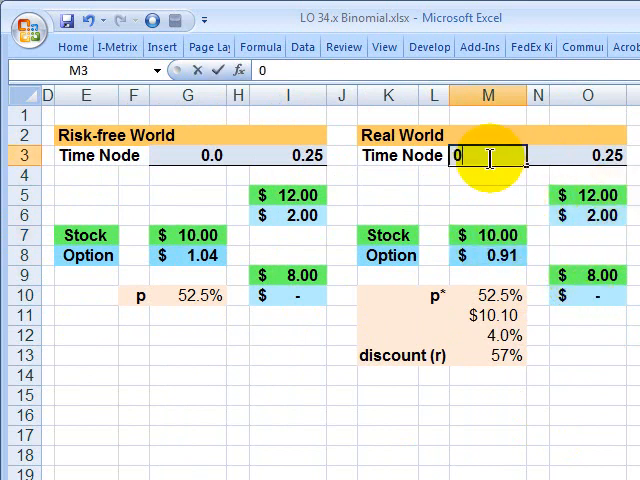
pyautogui.click(588, 276)
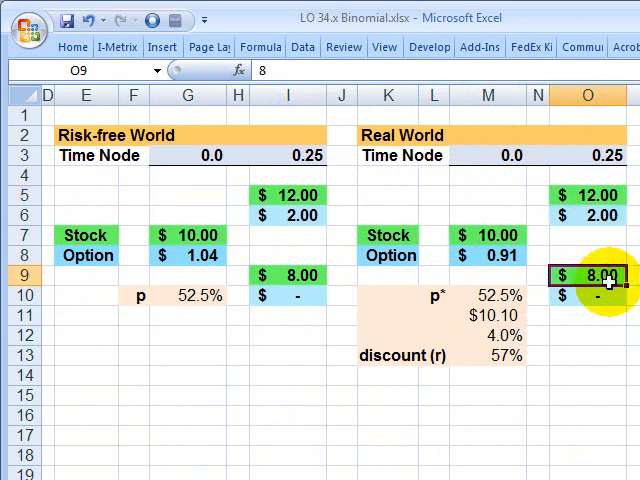
pyautogui.click(588, 216)
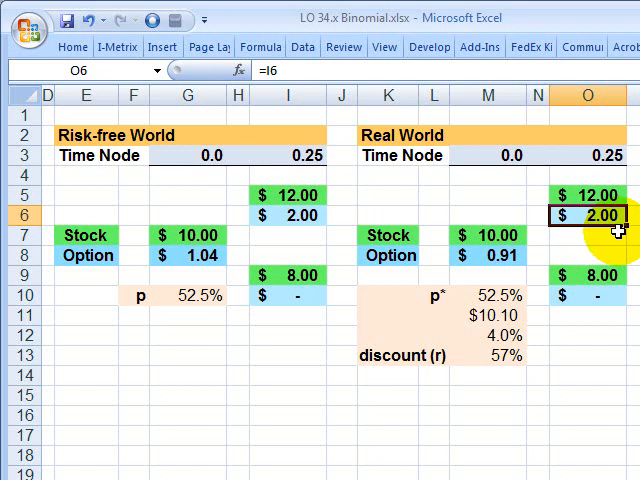
pyautogui.click(588, 296)
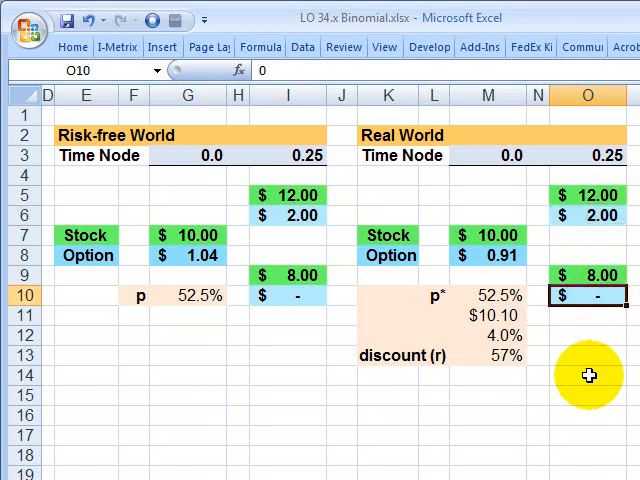
pyautogui.click(488, 356)
pyautogui.write('4')
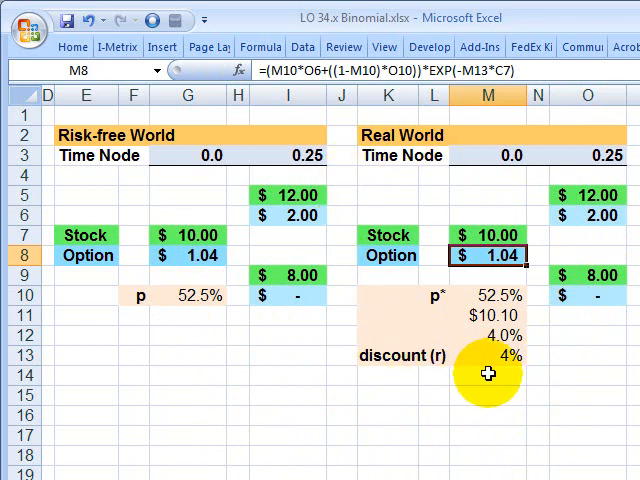
pyautogui.click(186, 296)
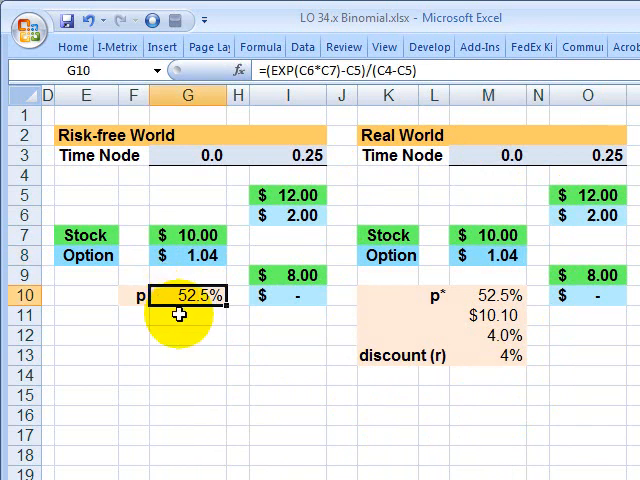
pyautogui.moveTo(284, 228)
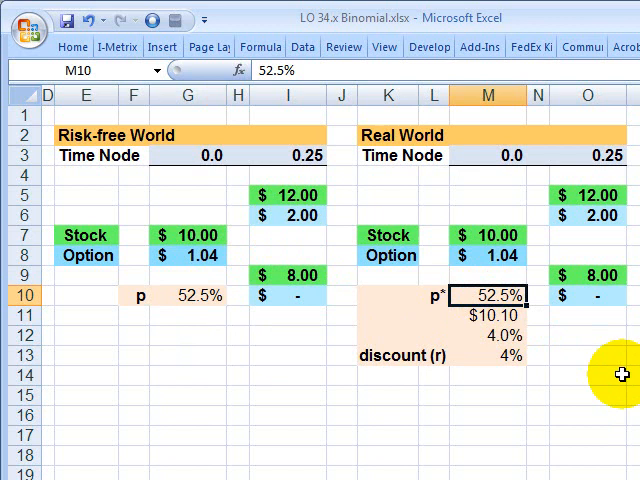
pyautogui.moveTo(624, 378)
pyautogui.write('60')
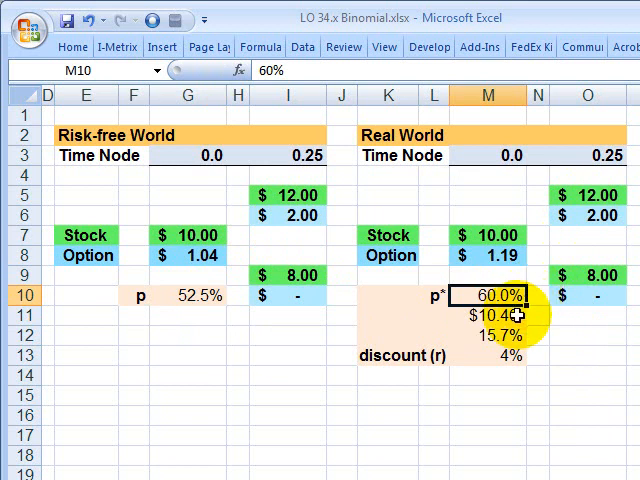
pyautogui.click(488, 316)
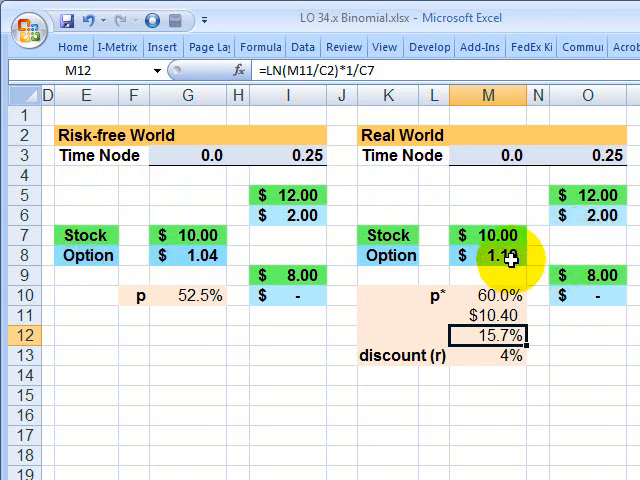
pyautogui.click(488, 256)
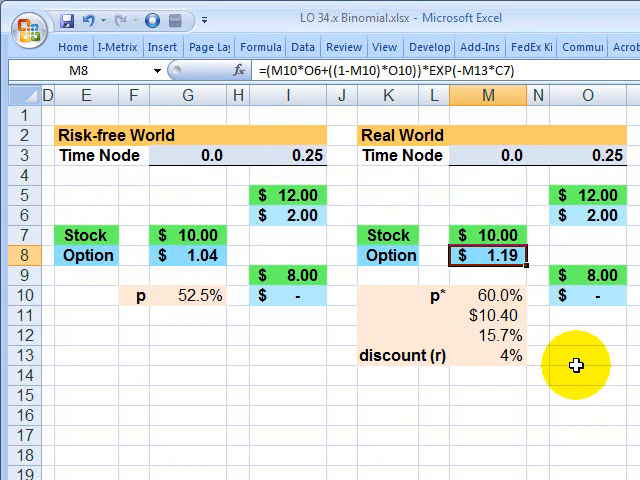
pyautogui.moveTo(578, 368)
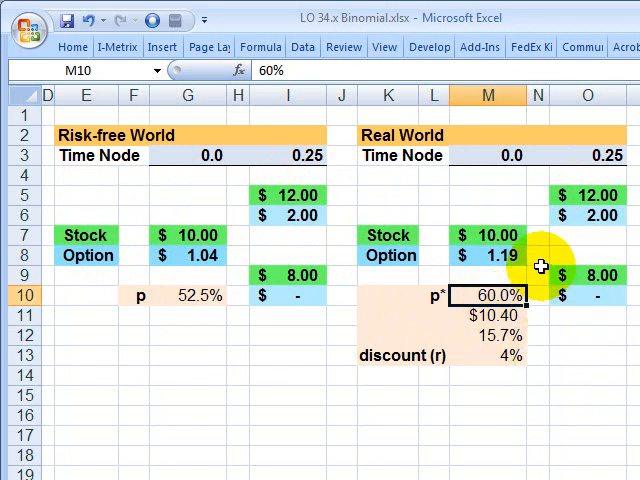
pyautogui.click(488, 256)
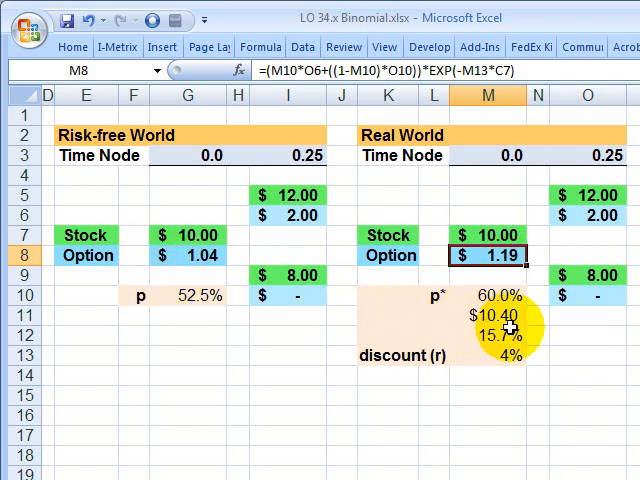
pyautogui.moveTo(510, 280)
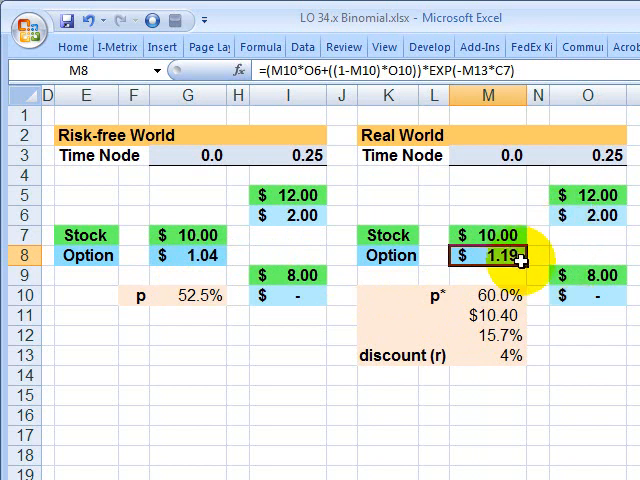
pyautogui.moveTo(448, 384)
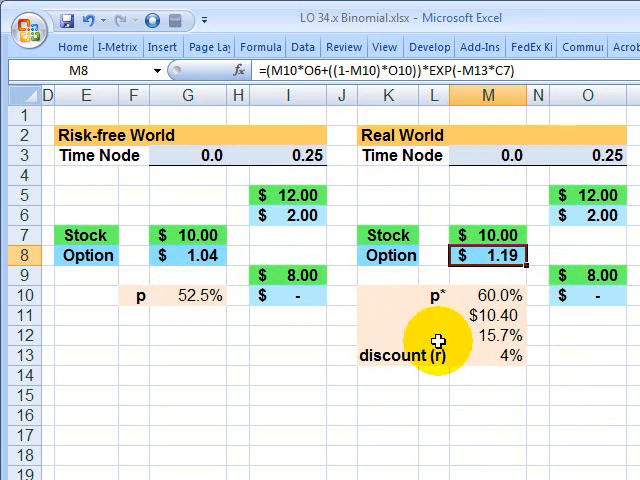
pyautogui.moveTo(532, 250)
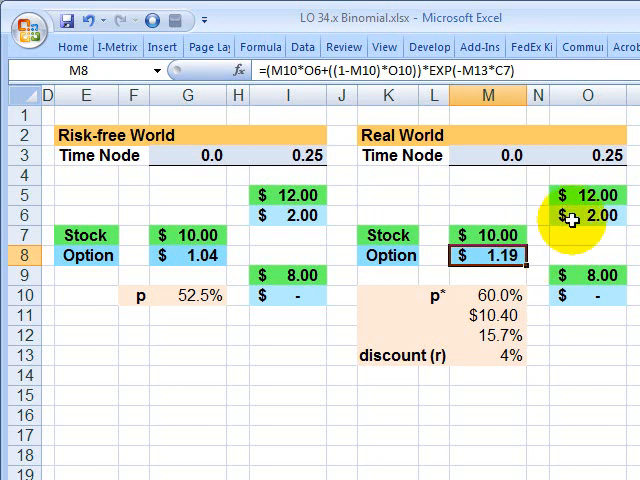
pyautogui.moveTo(544, 264)
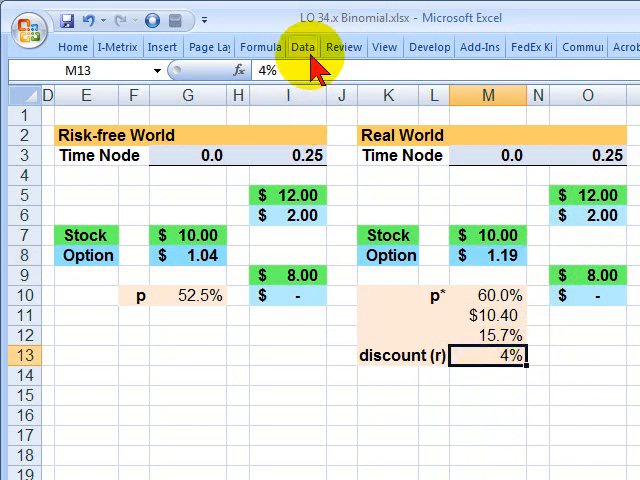
# Goal Seek M8 to 1.04 by changing discount rate M13, giving about 57%.
pyautogui.click(304, 48)
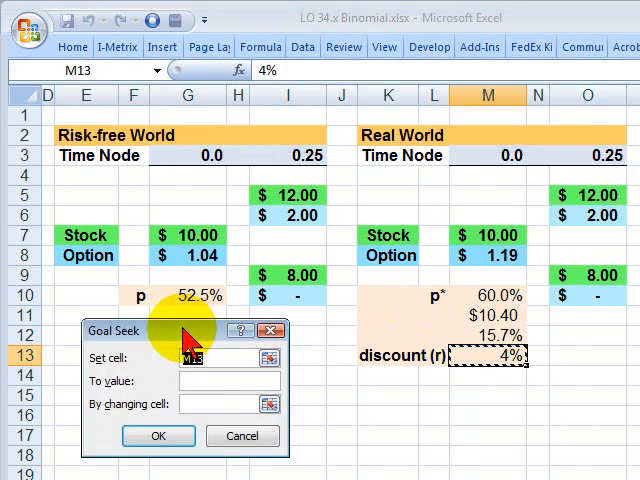
pyautogui.click(492, 256)
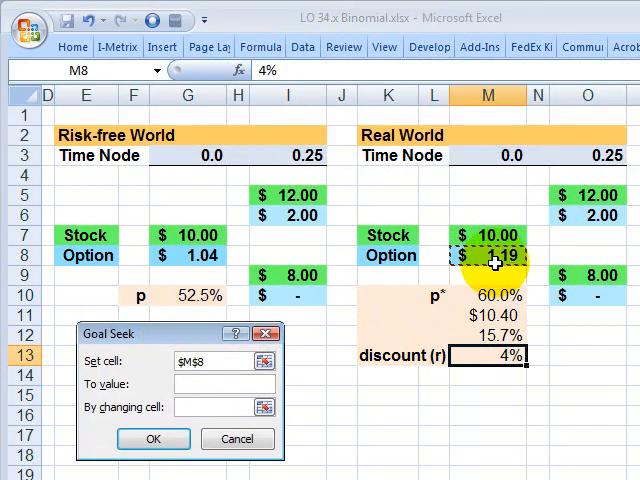
pyautogui.click(222, 384)
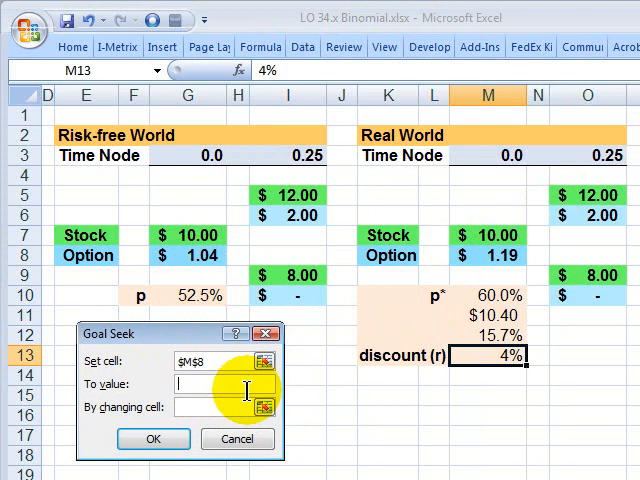
pyautogui.write('1.04')
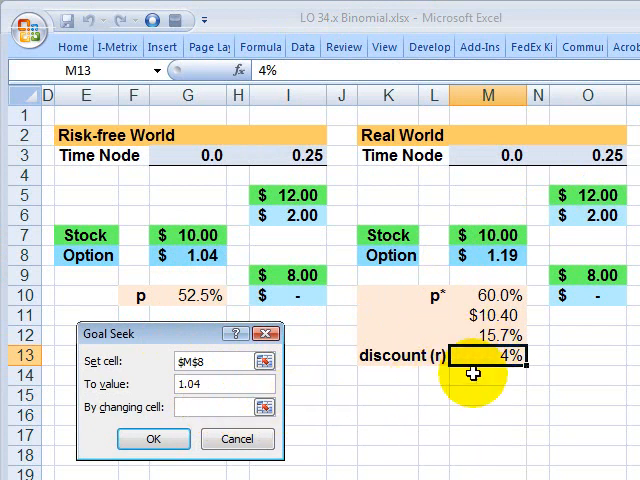
pyautogui.click(152, 440)
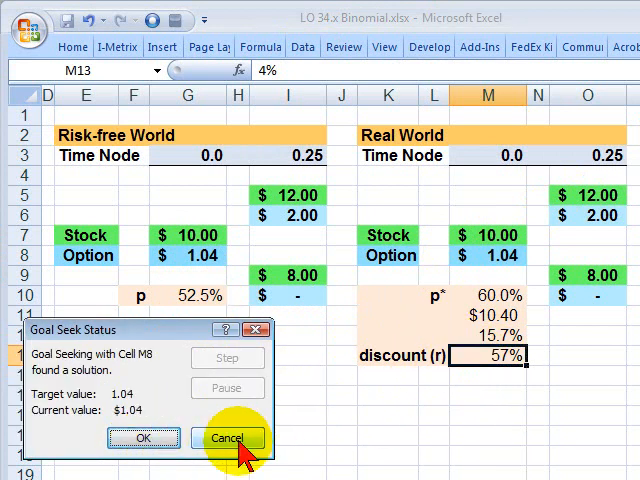
pyautogui.moveTo(144, 438)
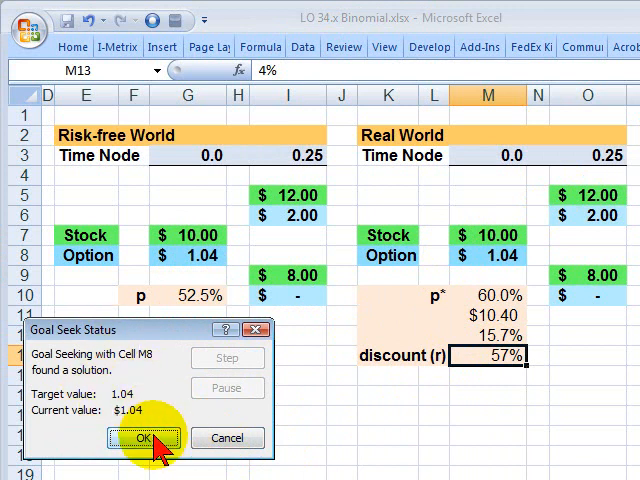
pyautogui.click(144, 438)
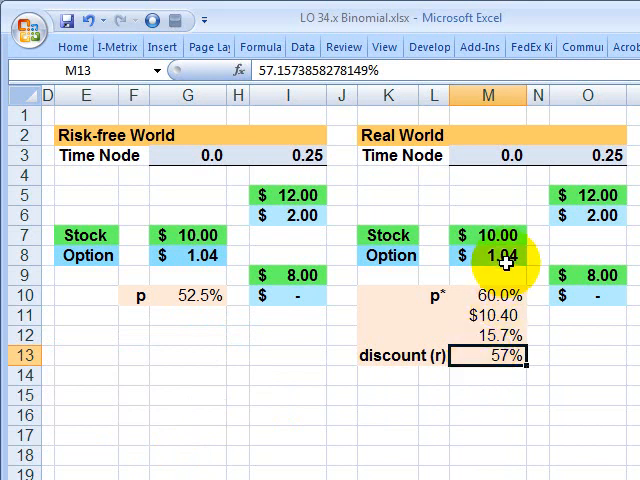
pyautogui.moveTo(196, 260)
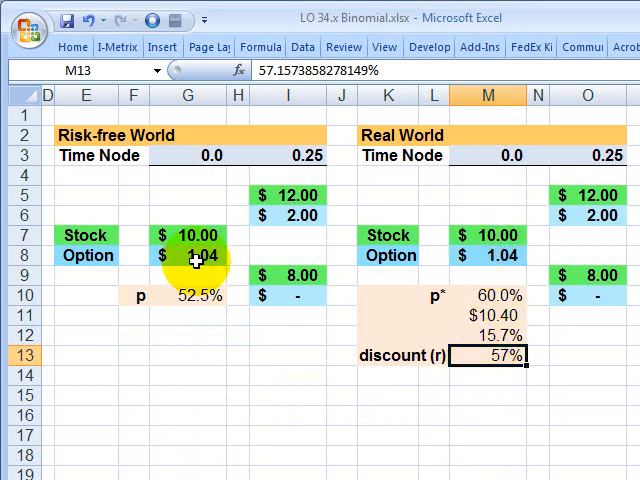
pyautogui.moveTo(544, 400)
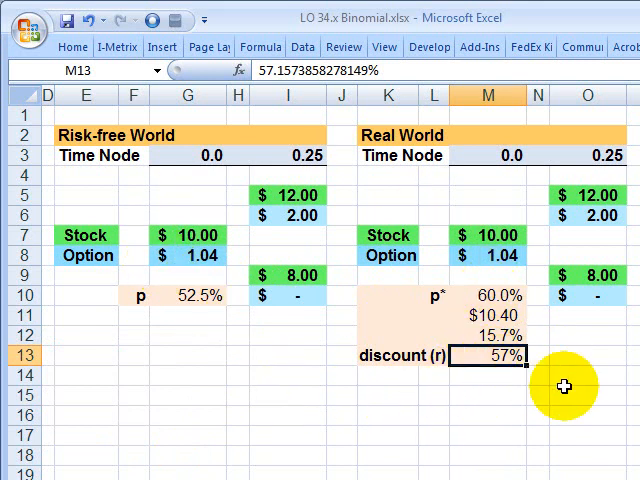
pyautogui.moveTo(548, 384)
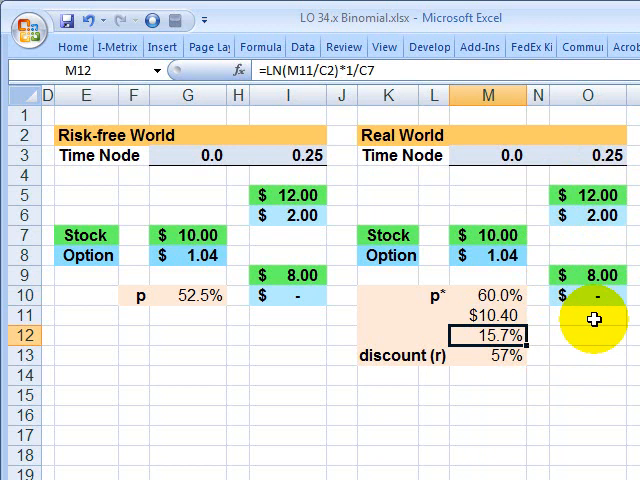
pyautogui.click(488, 356)
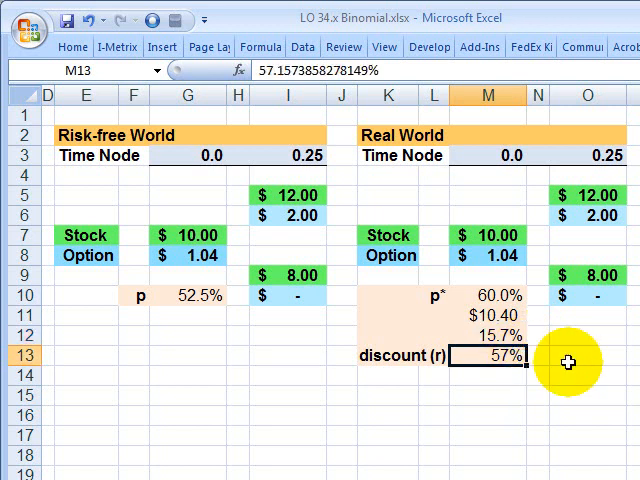
pyautogui.moveTo(590, 310)
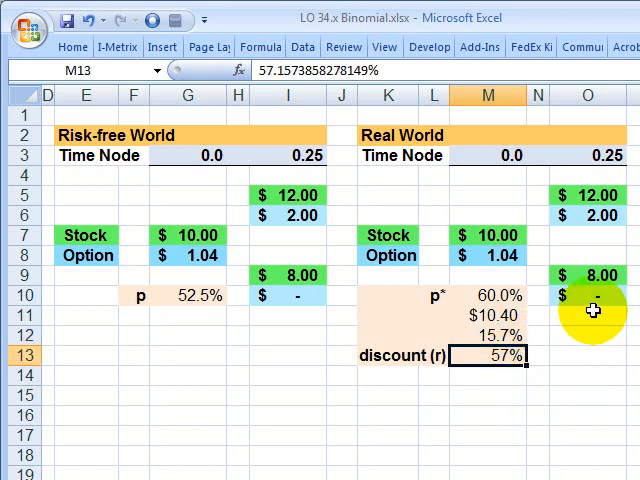
pyautogui.moveTo(564, 250)
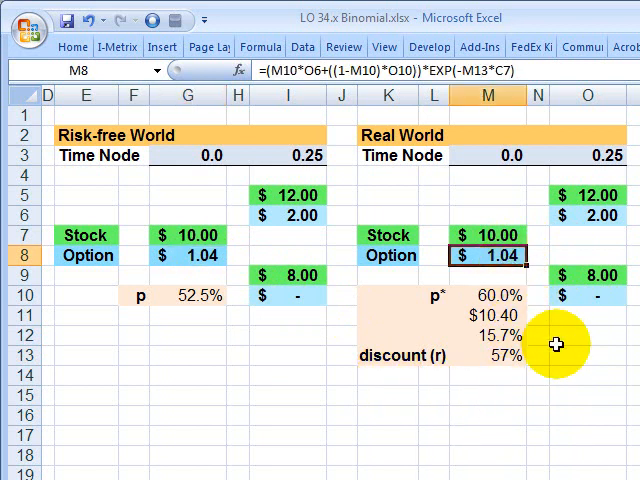
pyautogui.moveTo(566, 312)
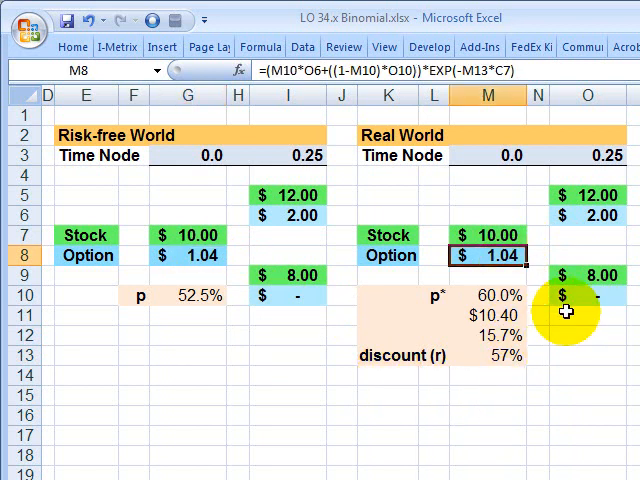
pyautogui.moveTo(608, 336)
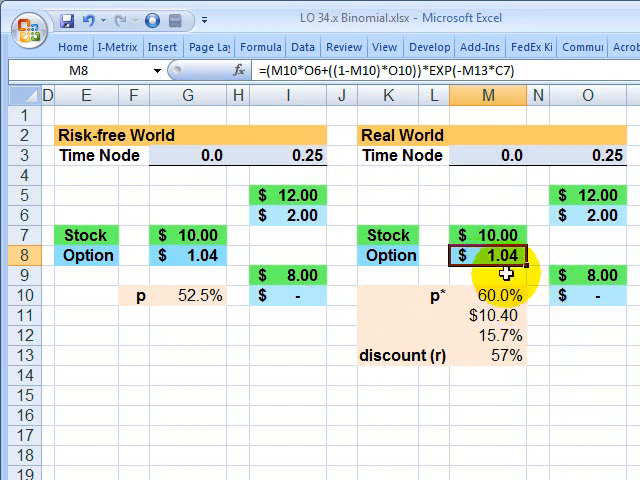
pyautogui.click(188, 256)
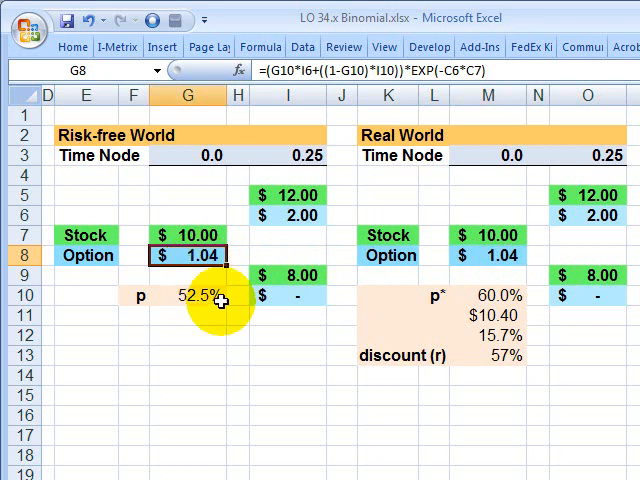
pyautogui.moveTo(256, 372)
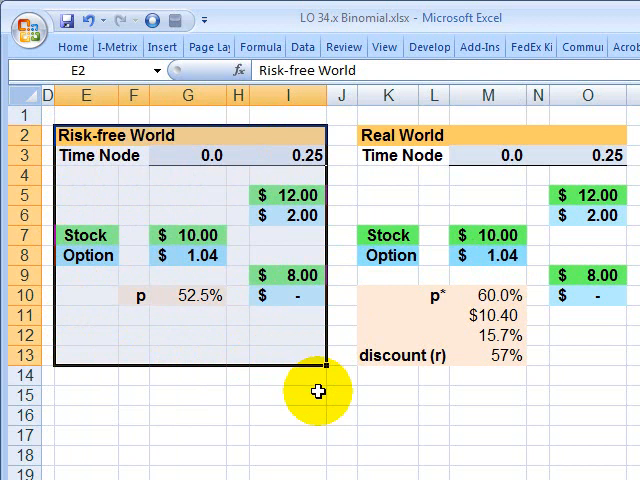
pyautogui.click(188, 256)
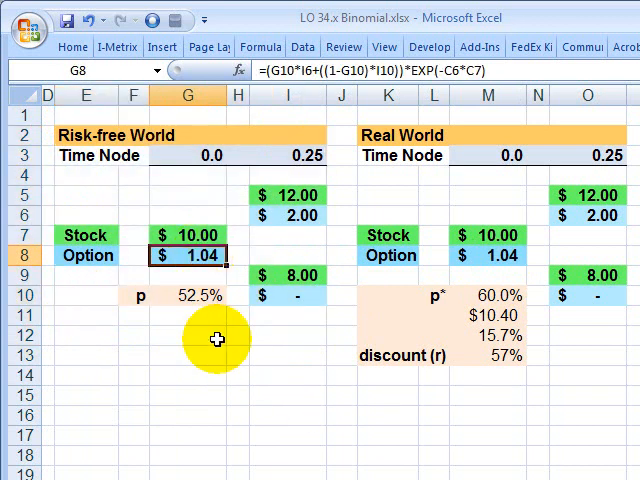